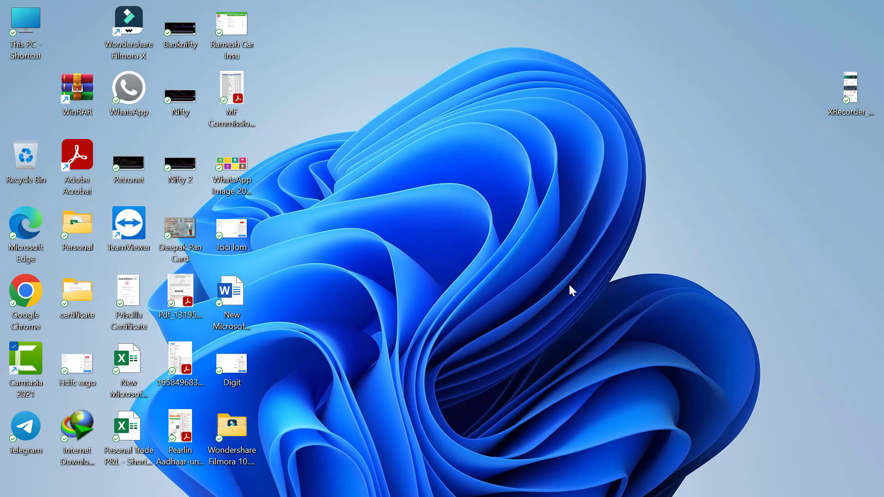
mouse_move(505, 383)
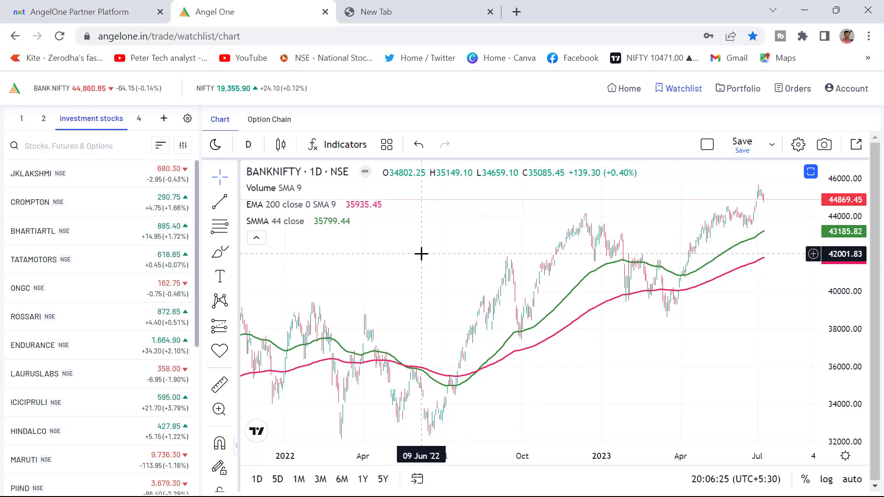
- Show the NIFTY index dropdown from the header ticker
click(73, 89)
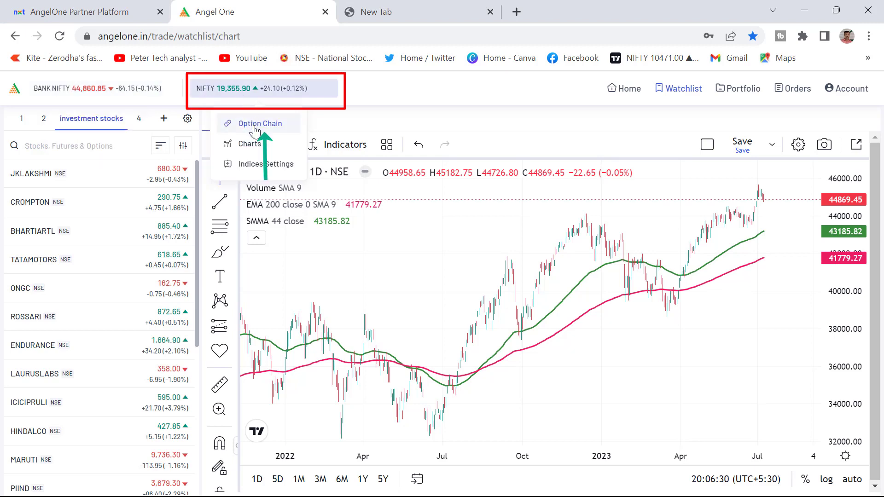
- Open the NIFTY option chain for the 13 Jul 2023 expiry
click(259, 123)
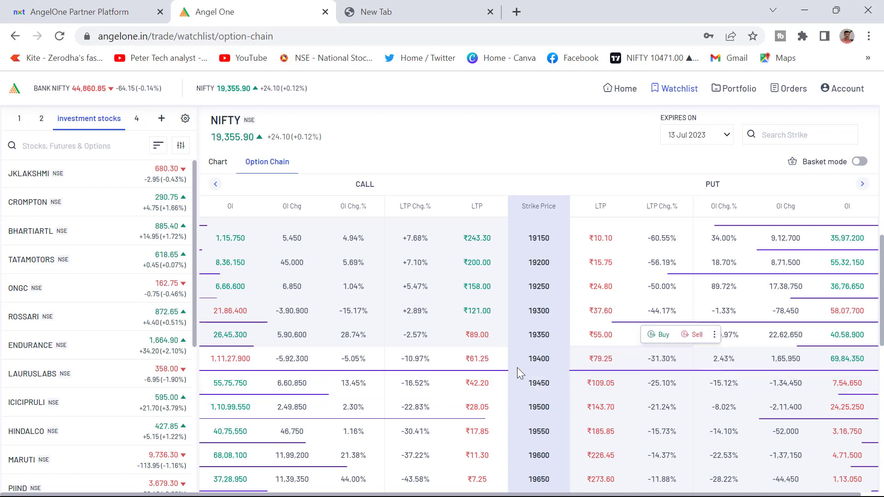
mouse_move(440, 358)
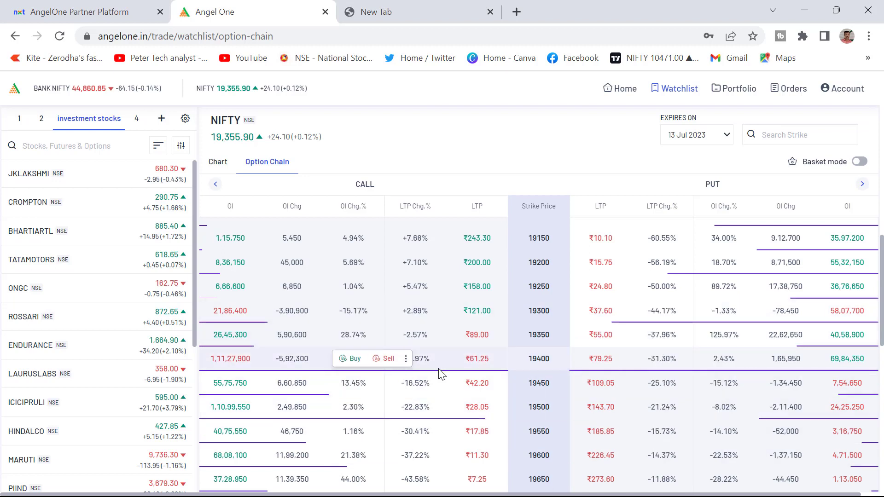
mouse_move(565, 424)
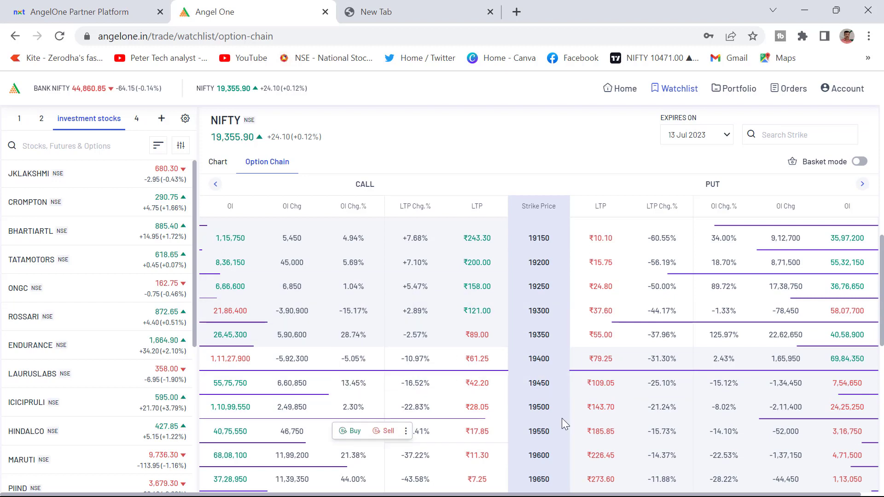
mouse_move(741, 298)
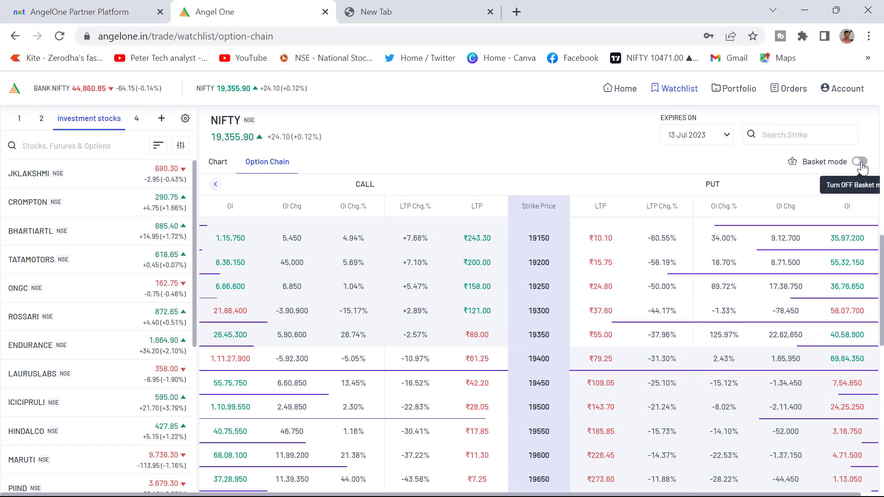
- Turn on basket mode, move the basket panel aside and start renaming MONDAY BASKET
click(859, 162)
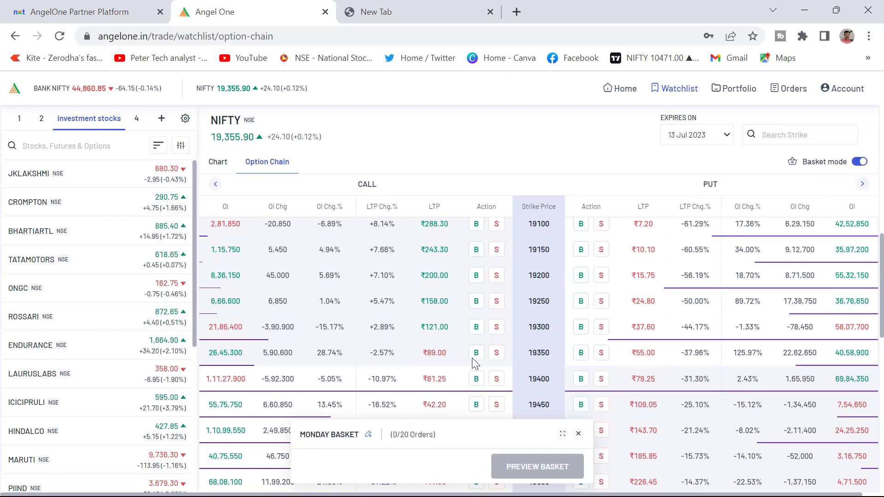
mouse_move(478, 236)
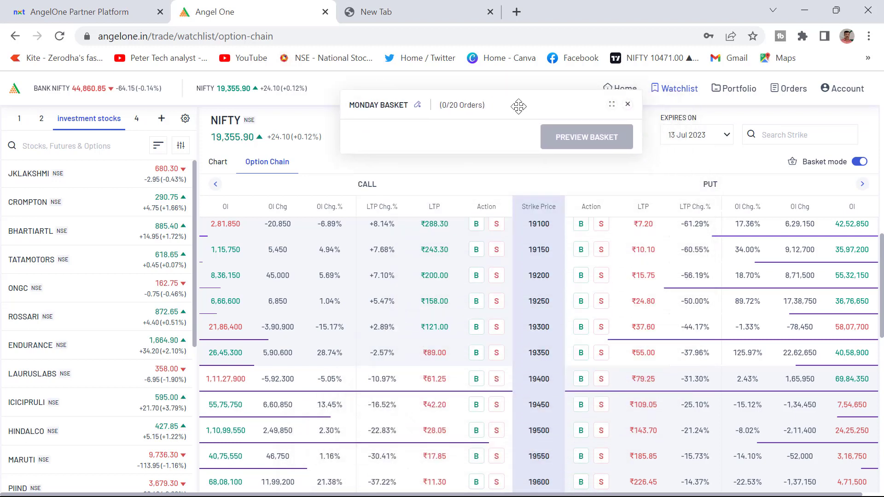
drag(518, 105, 751, 69)
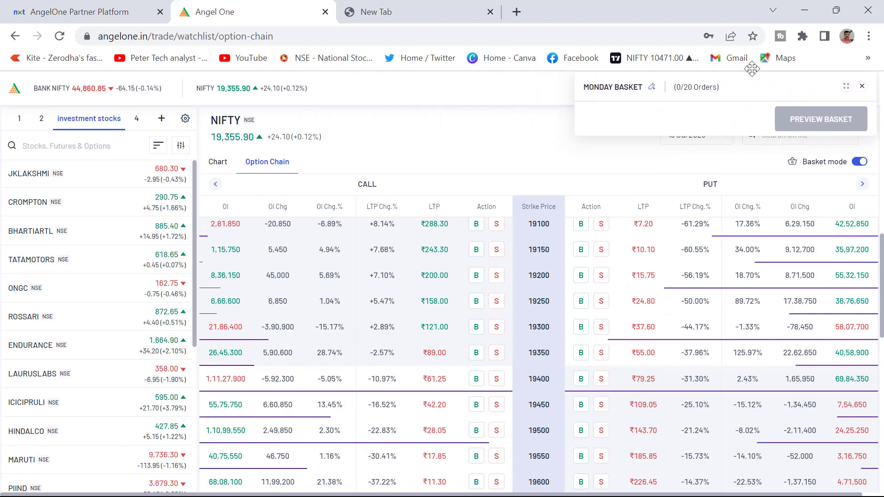
click(496, 431)
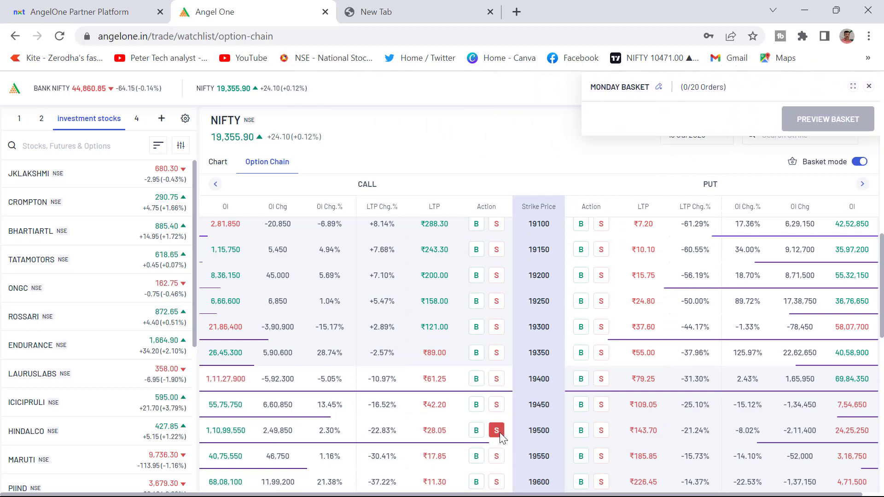
mouse_move(482, 472)
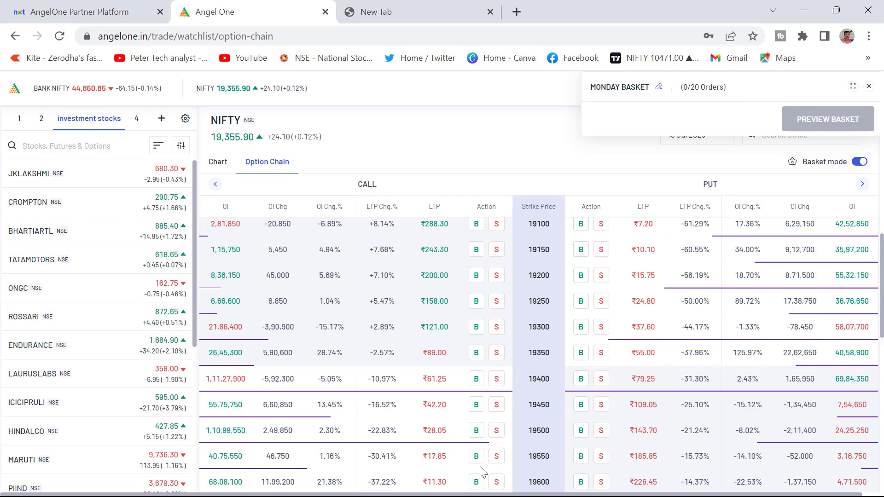
mouse_move(658, 88)
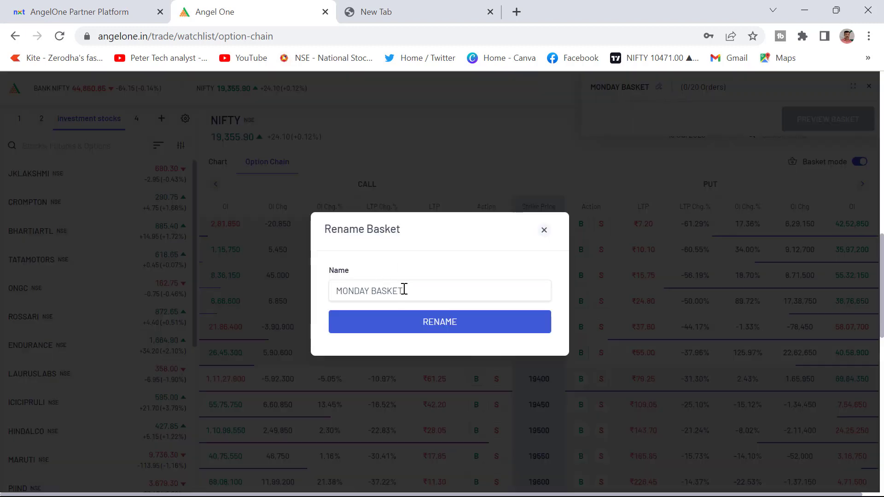
- Rename the basket to 'my strategy' and confirm
text(mys)
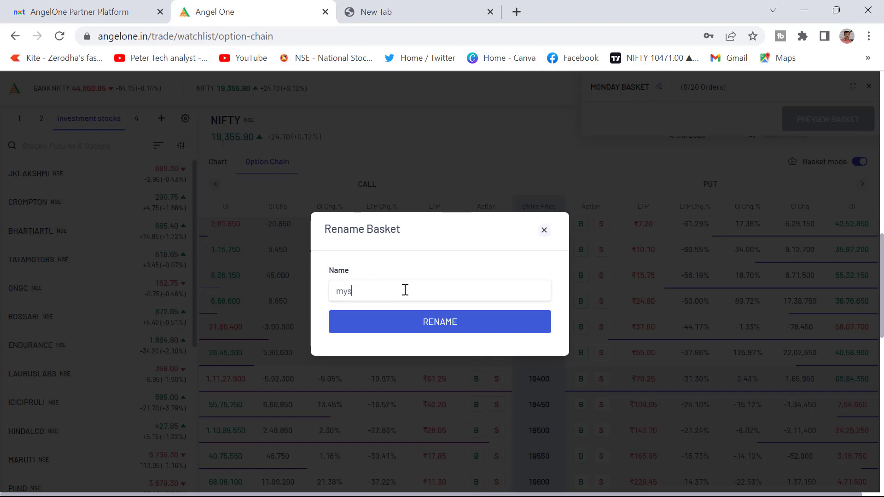
click(440, 322)
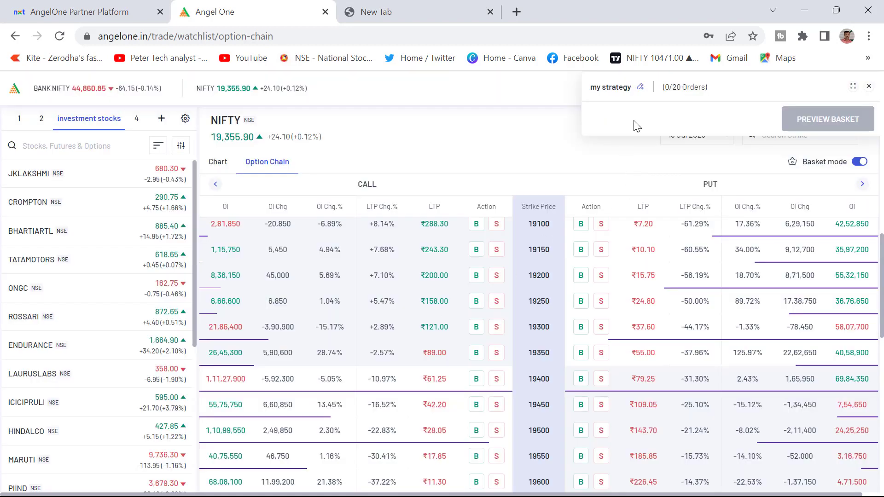
mouse_move(480, 427)
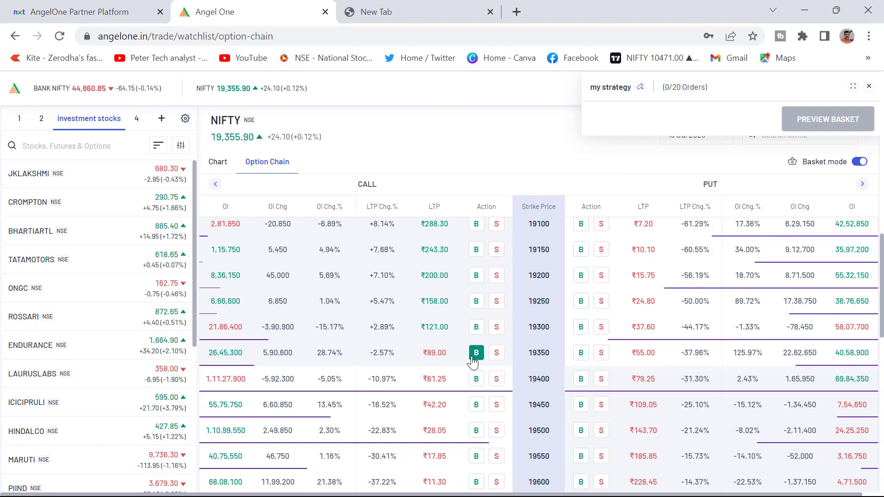
- Add sells of the 13 Jul 19350 call and 19350 put and preview the basket
click(497, 353)
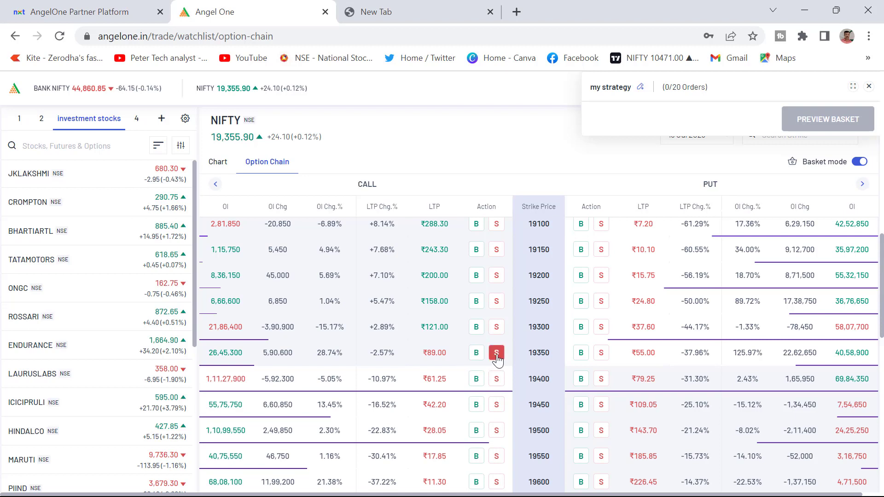
click(496, 352)
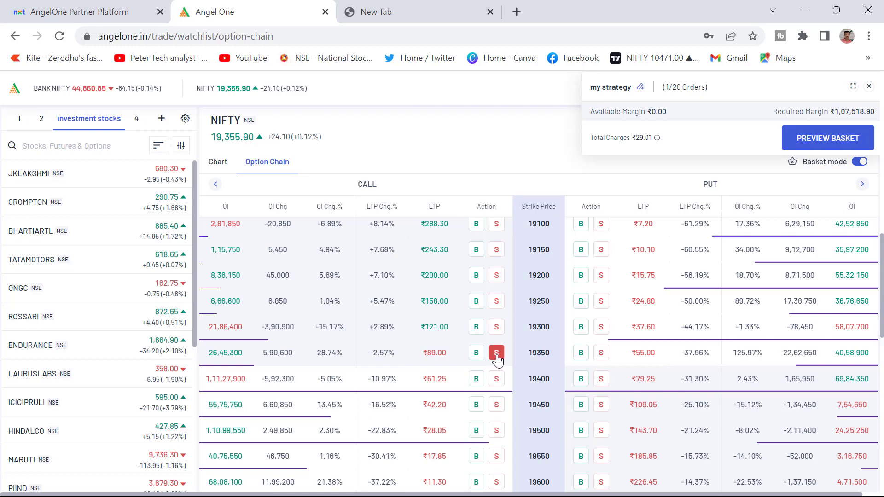
click(600, 353)
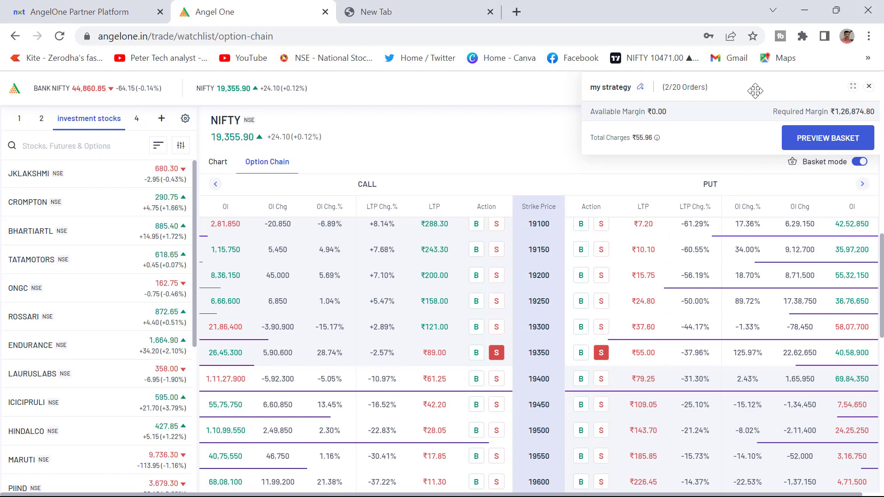
click(827, 137)
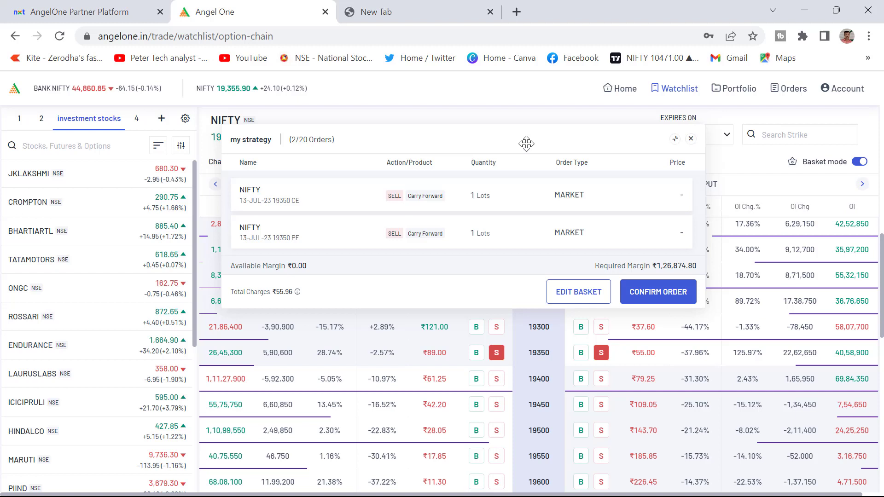
mouse_move(568, 233)
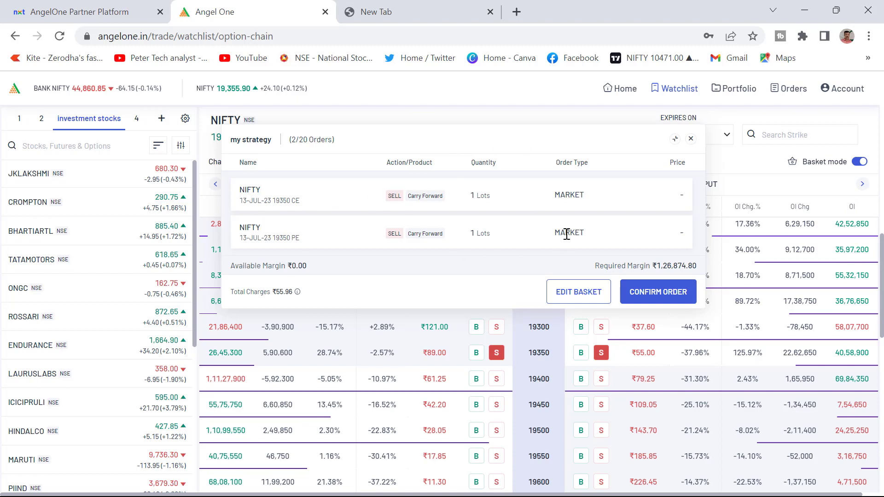
mouse_move(581, 297)
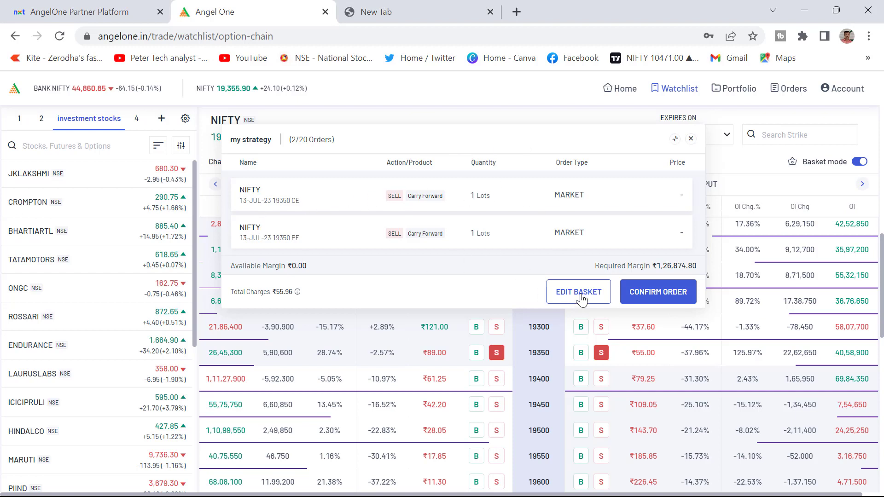
- Return to editing and save the two-leg my strategy basket
click(578, 292)
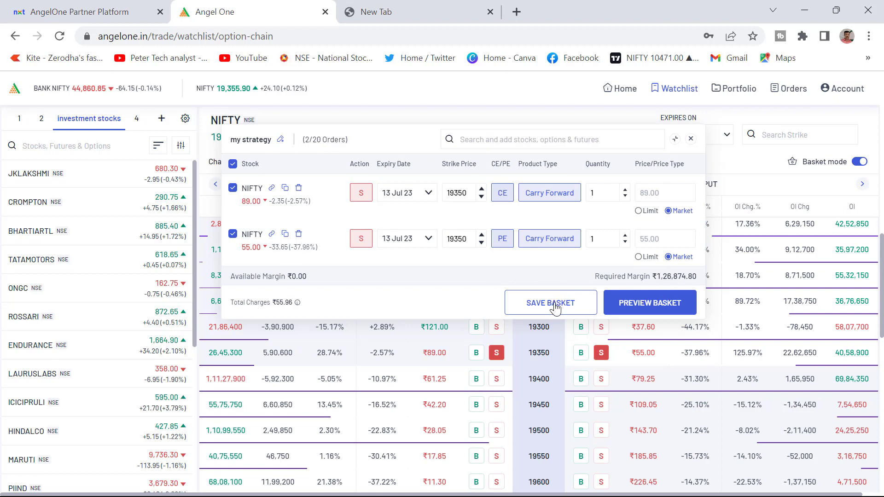
click(551, 303)
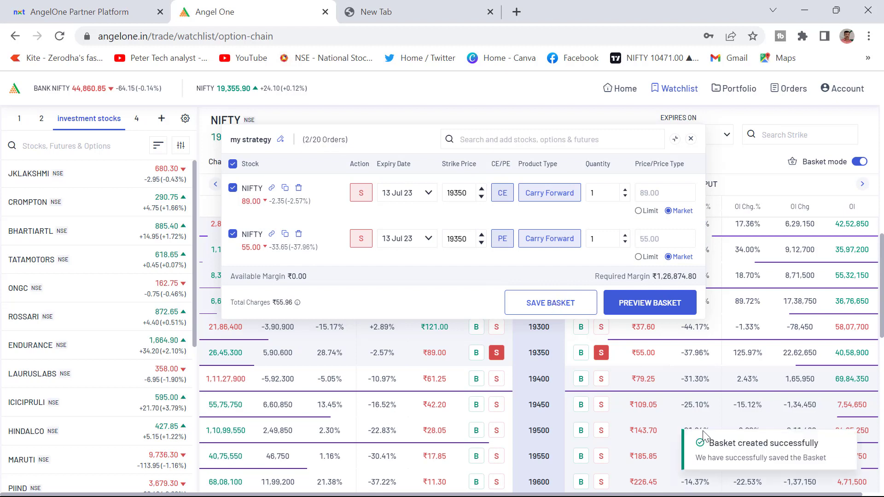
mouse_move(571, 319)
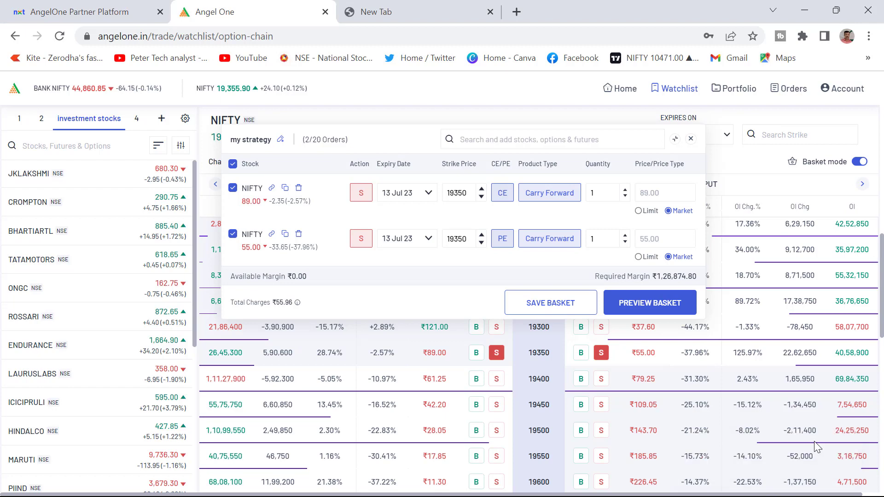
mouse_move(691, 139)
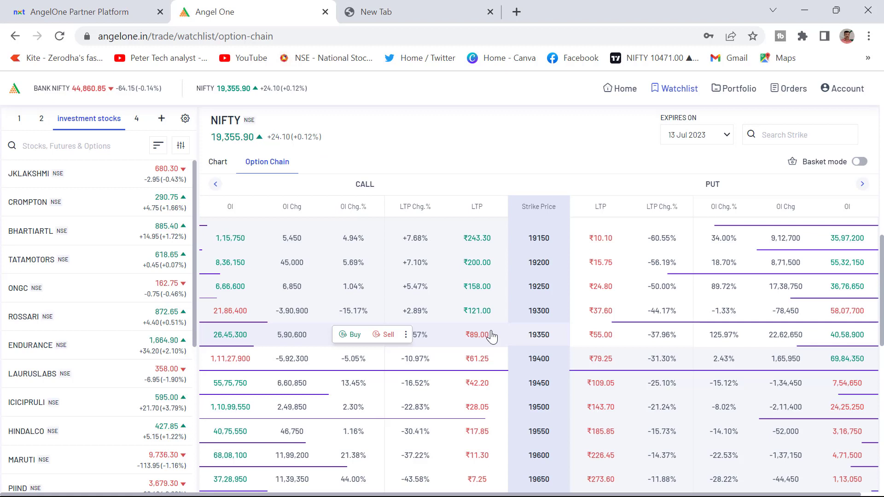
mouse_move(461, 451)
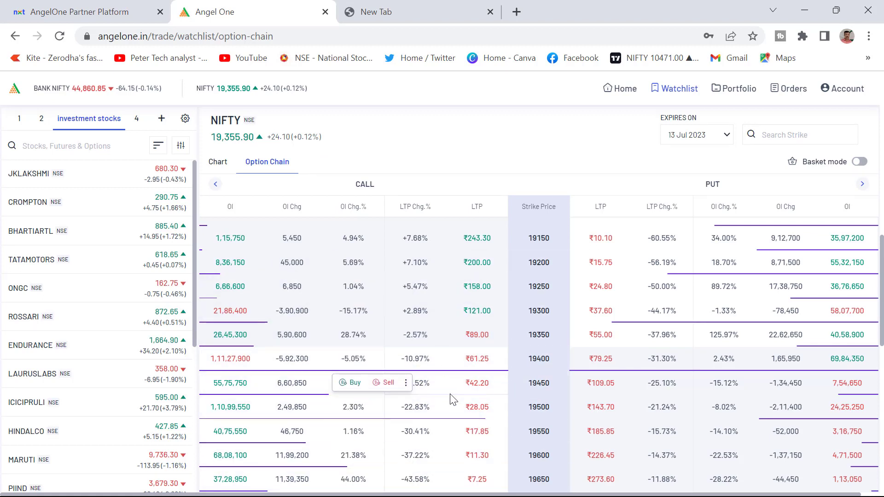
mouse_move(674, 88)
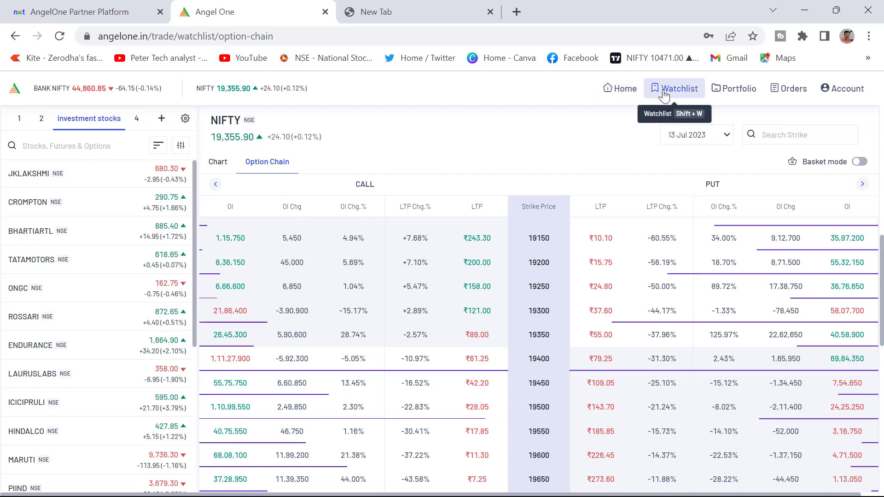
mouse_move(790, 88)
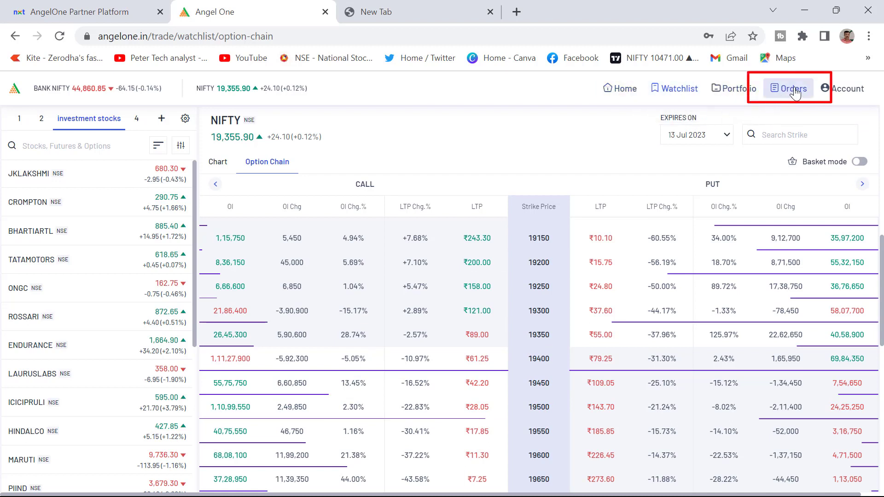
- Show the Basket Order list under Orders, with MY STRATEGY saved
click(790, 89)
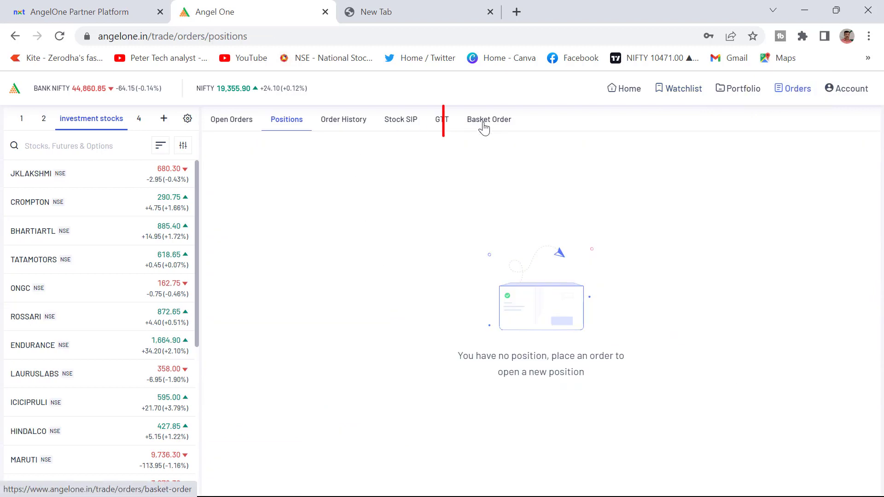
click(489, 119)
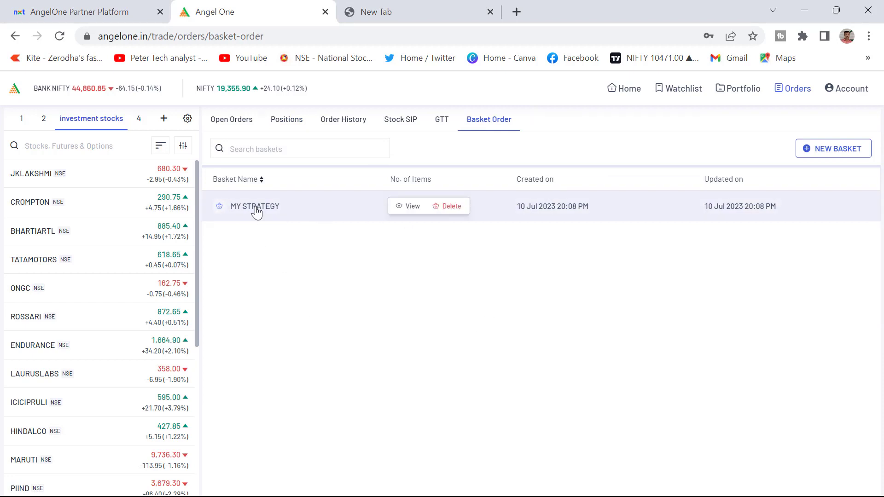
mouse_move(375, 212)
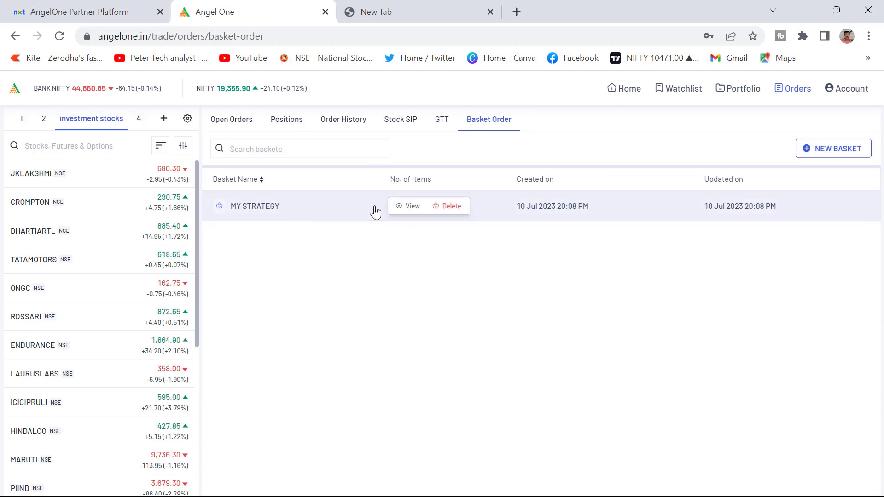
mouse_move(450, 205)
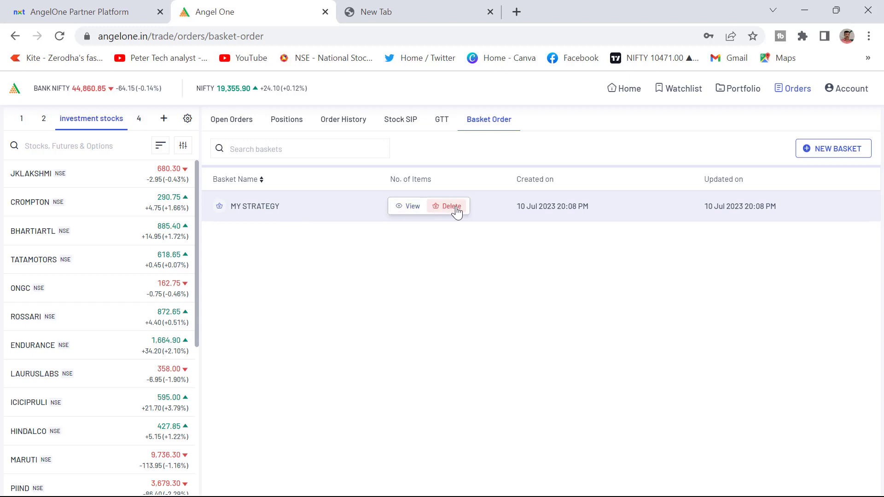
mouse_move(260, 219)
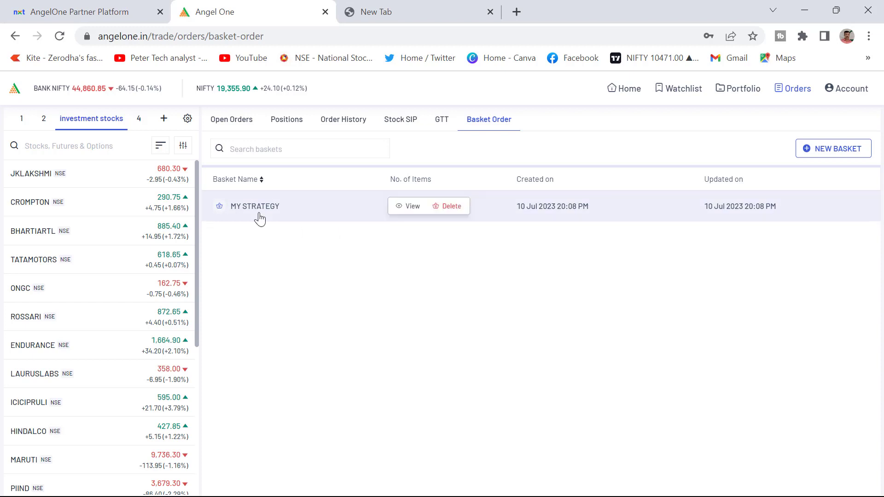
click(412, 205)
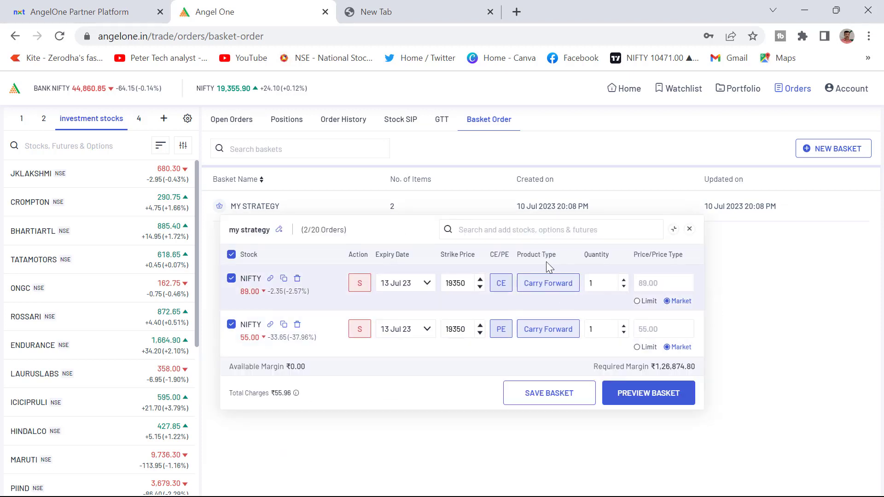
mouse_move(598, 451)
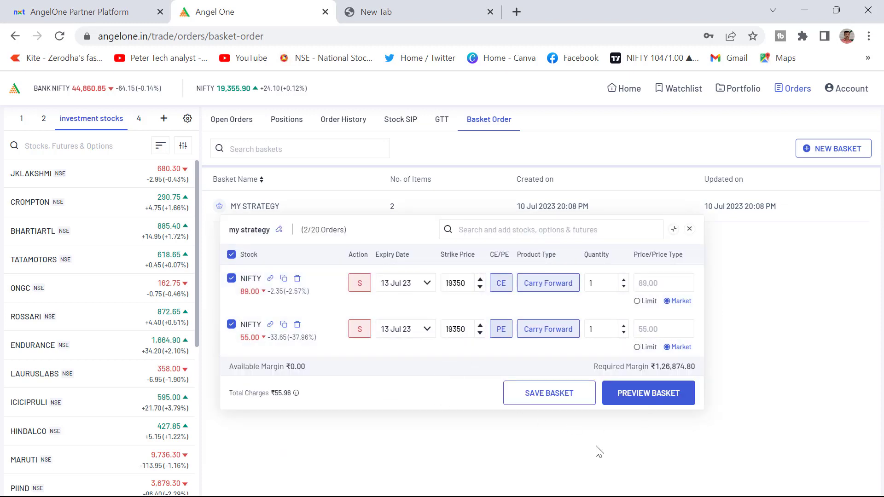
click(649, 393)
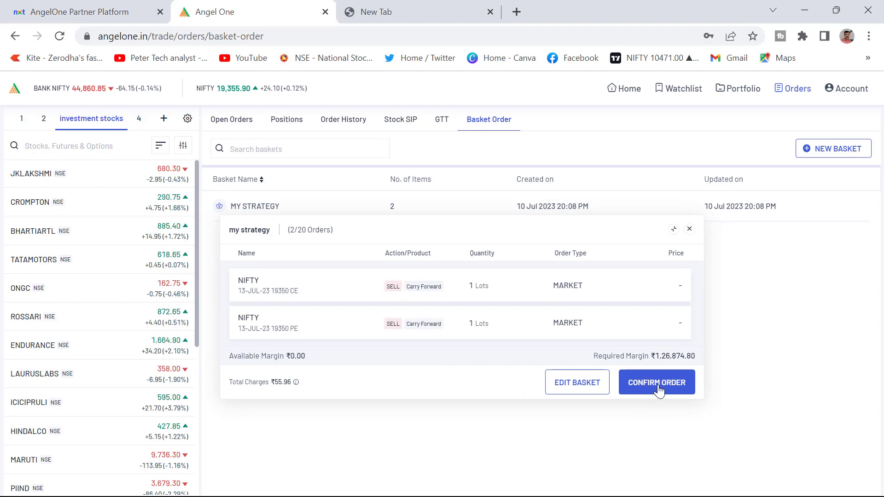
click(689, 229)
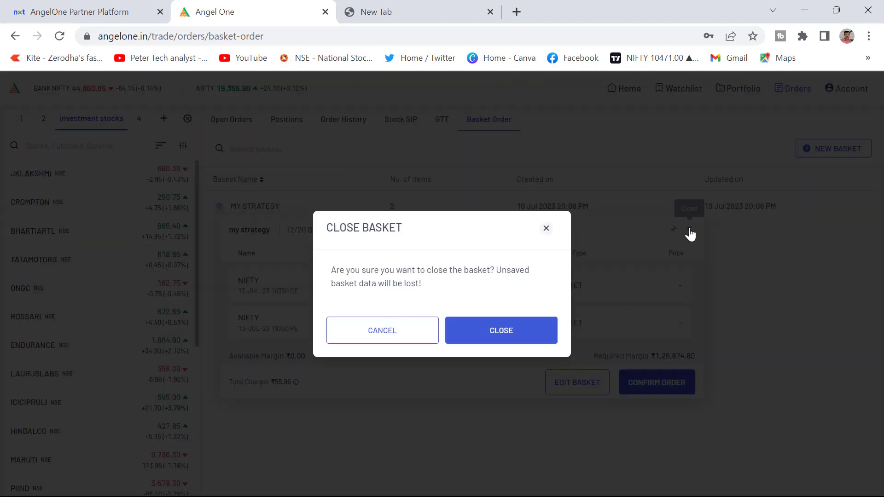
click(500, 330)
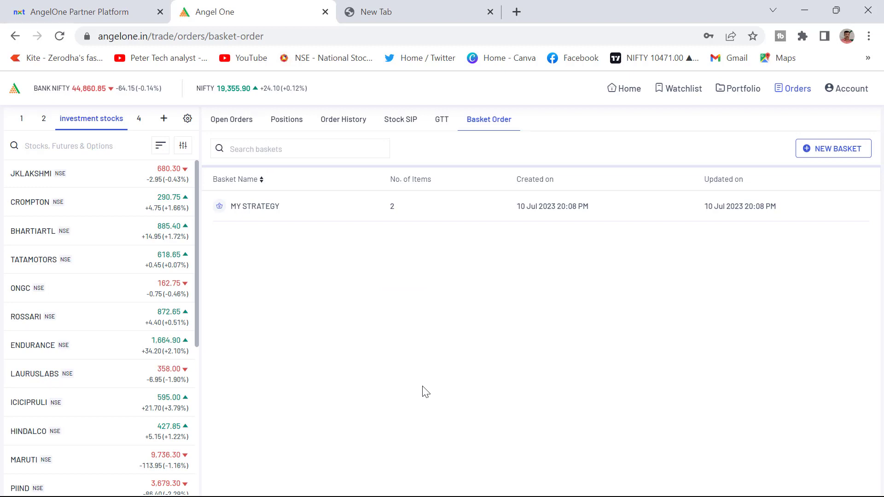
mouse_move(208, 291)
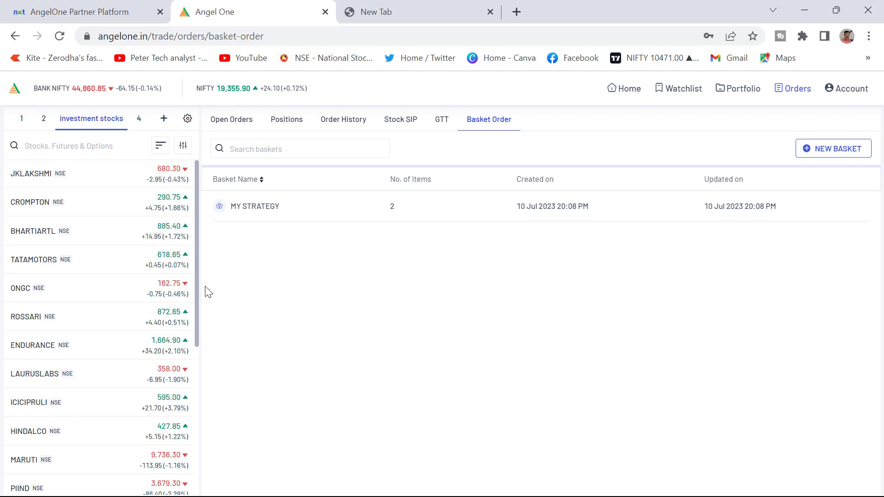
mouse_move(478, 330)
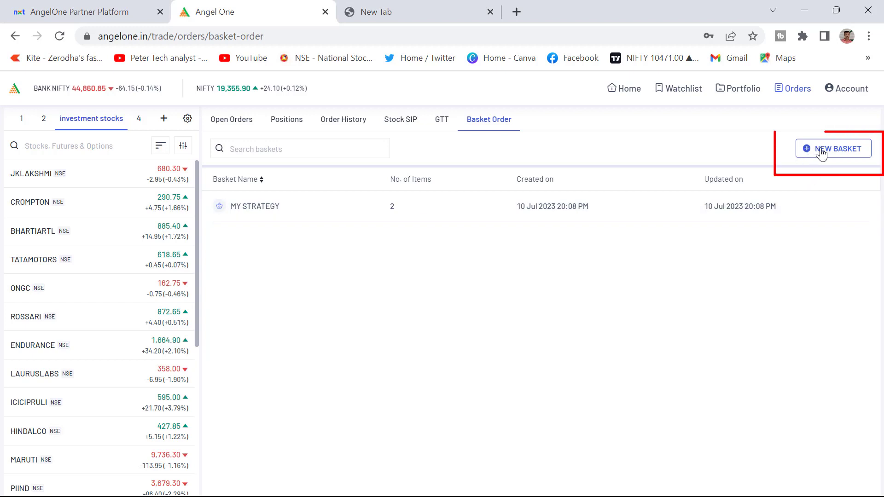
mouse_move(833, 153)
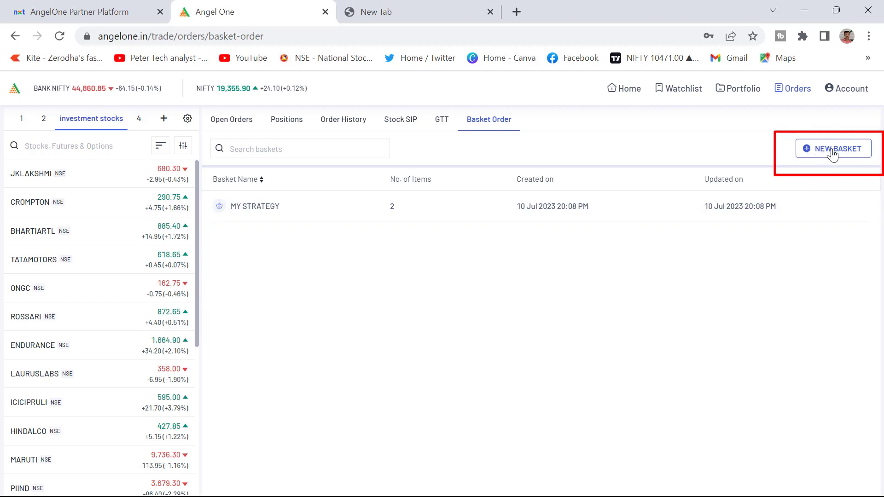
- Create a new basket and rename it to 'Bull Call Spread'
click(833, 148)
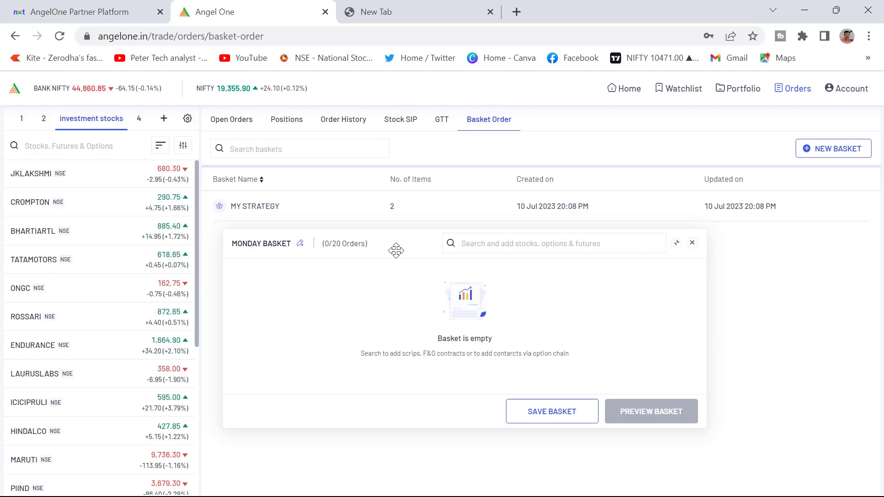
click(301, 243)
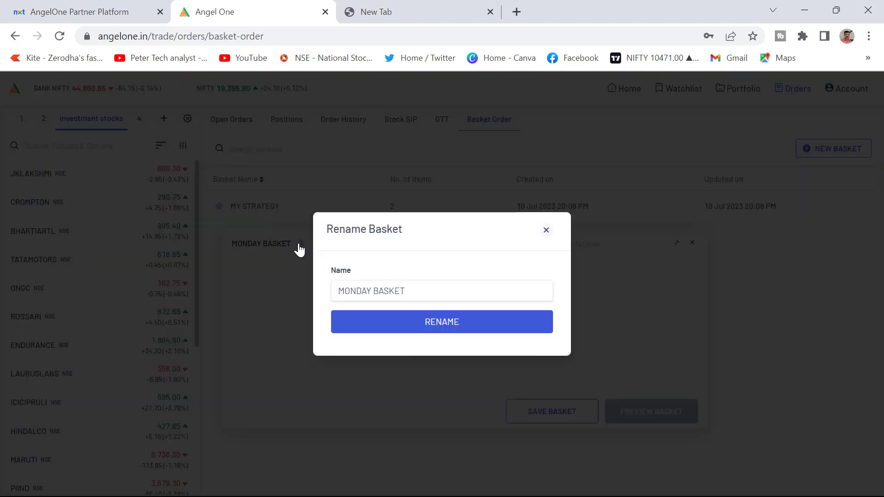
key(Backspace)
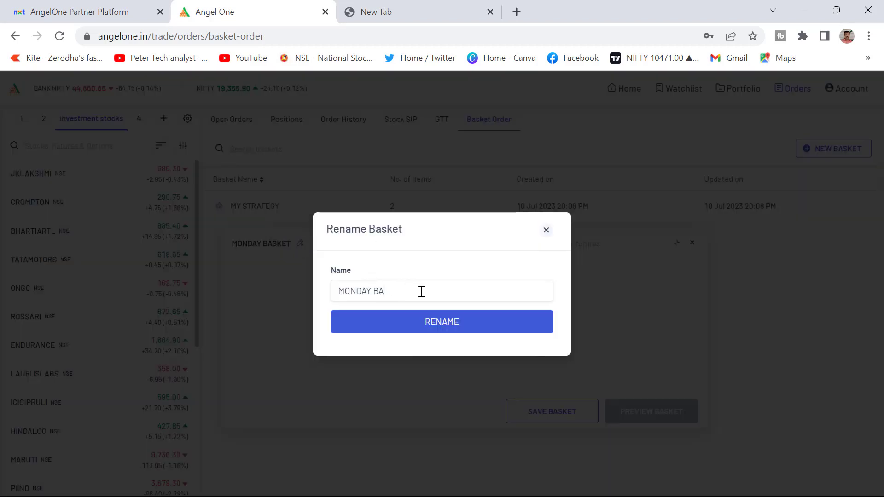
key(ctrl+a)
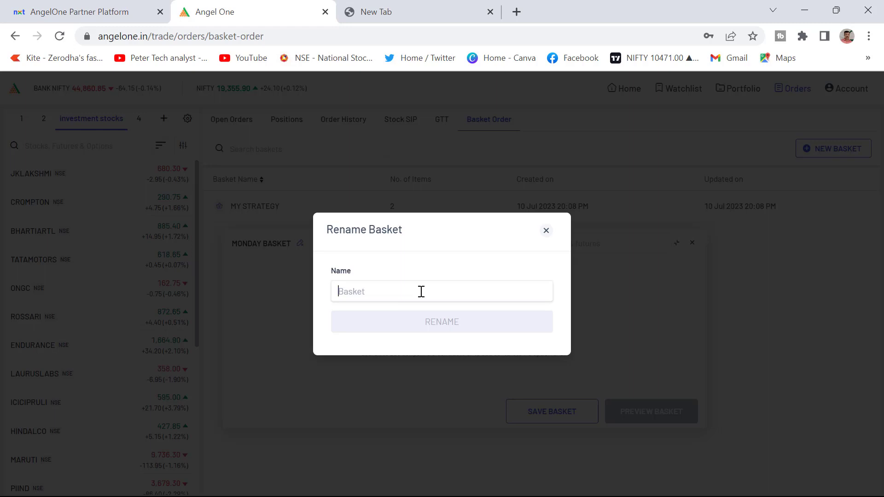
click(545, 230)
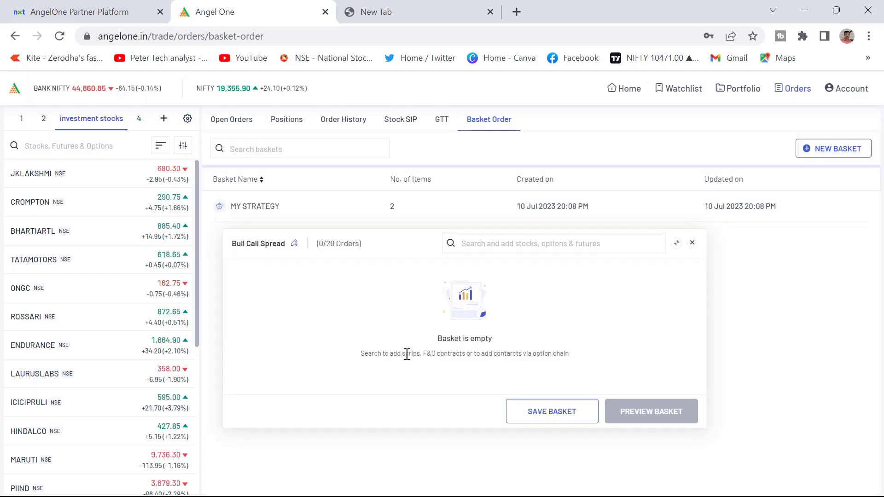
mouse_move(512, 326)
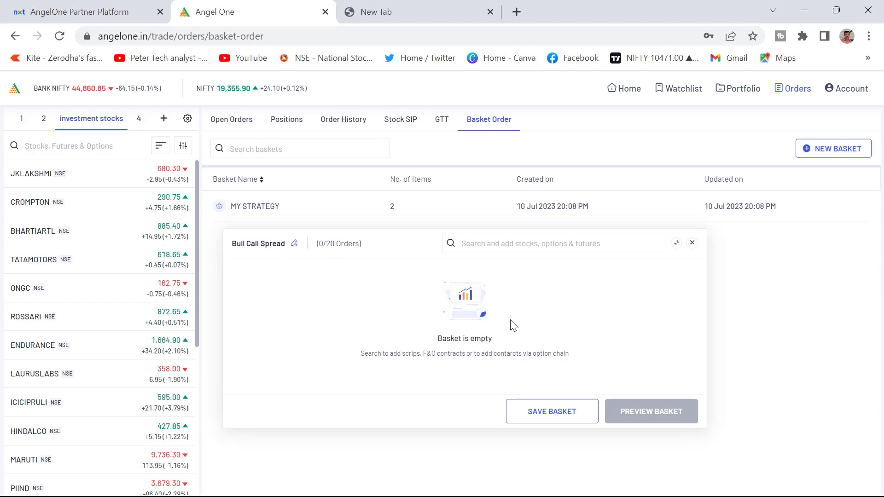
mouse_move(523, 291)
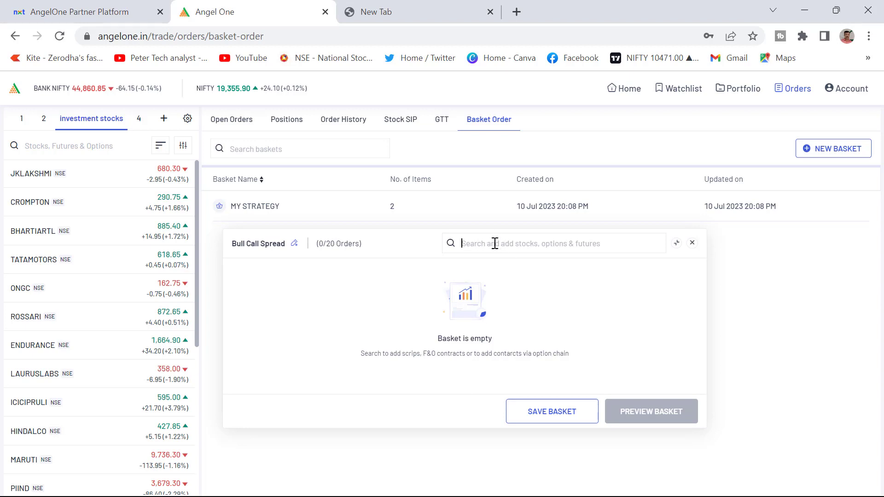
- Search 'nifty' to bring up its option chain beside the Bull Call Spread basket
text(n)
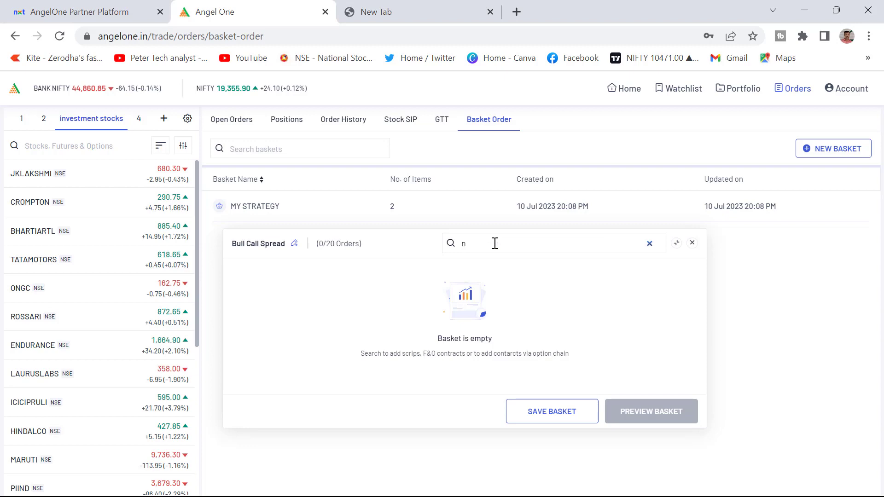
text(ifty)
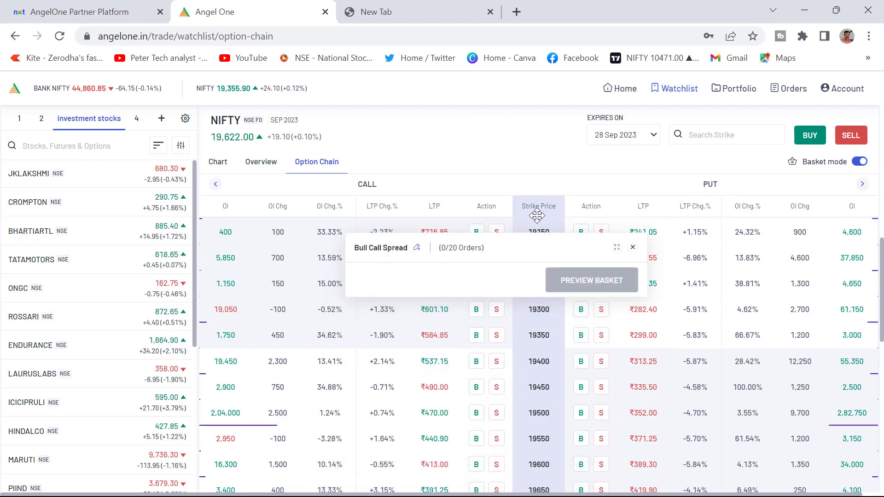
- Move the basket panel aside and add the NIFTY 19600 call sell to Bull Call Spread
drag(536, 215, 743, 72)
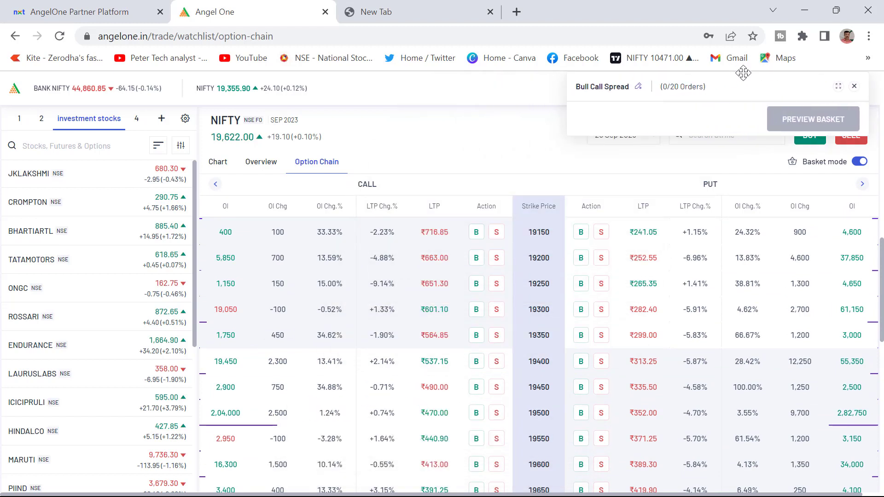
click(477, 335)
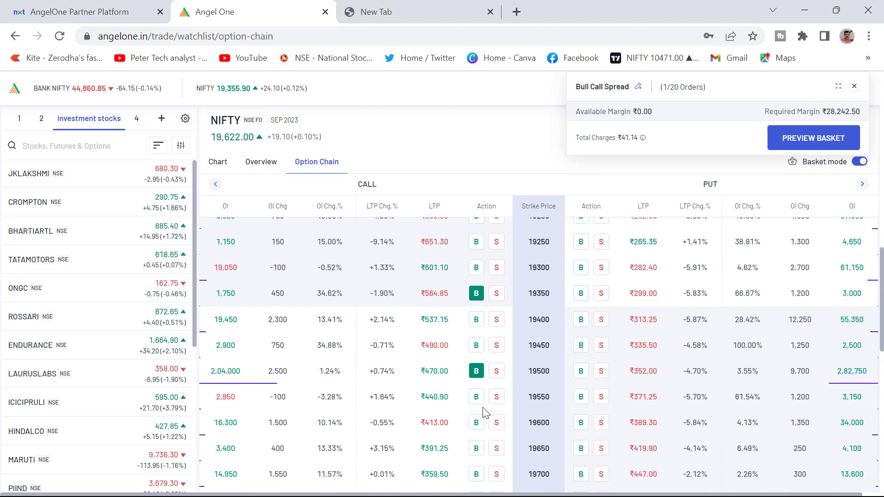
scroll(down, 3)
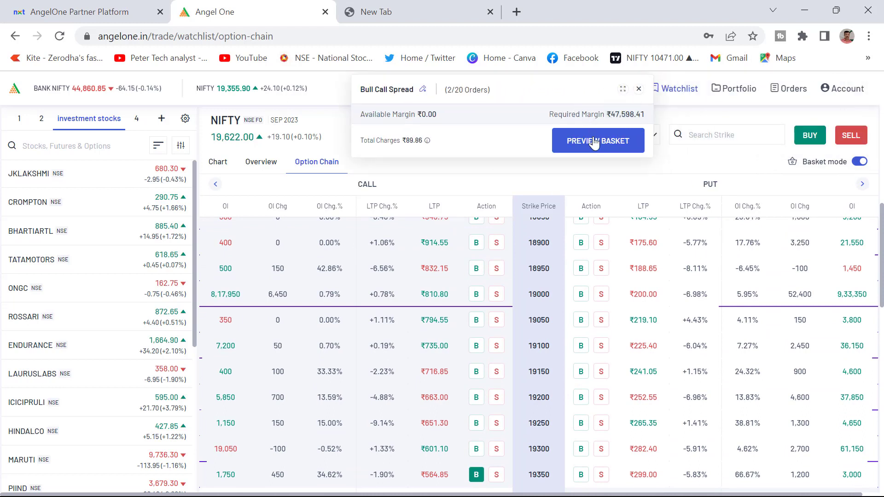
- Review the basket preview, then set the buy and sell legs' expiry to 13 Jul 23
click(597, 140)
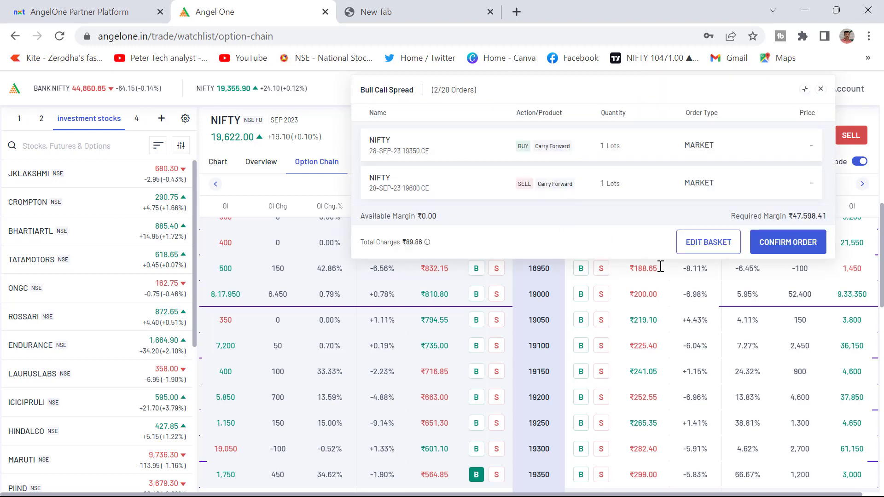
mouse_move(530, 209)
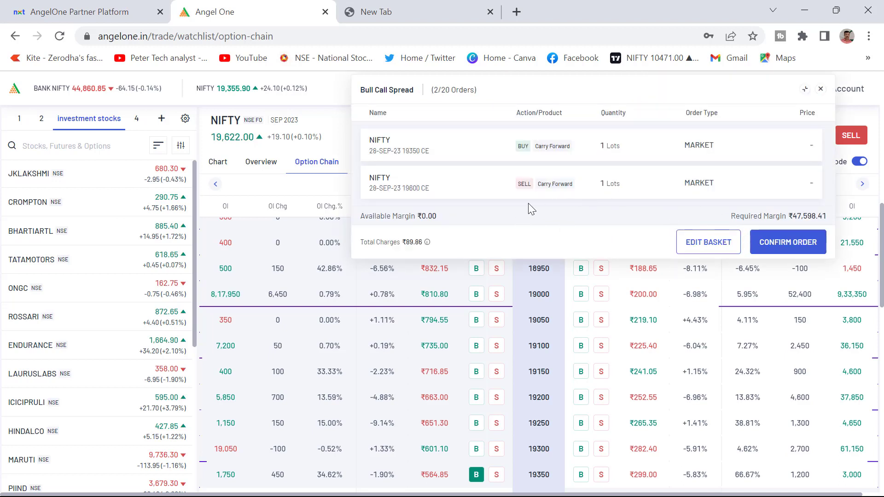
mouse_move(708, 242)
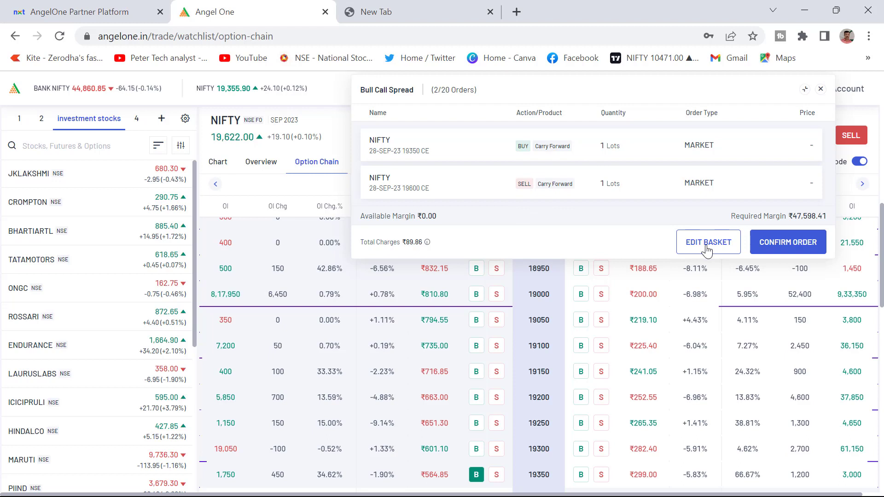
click(708, 242)
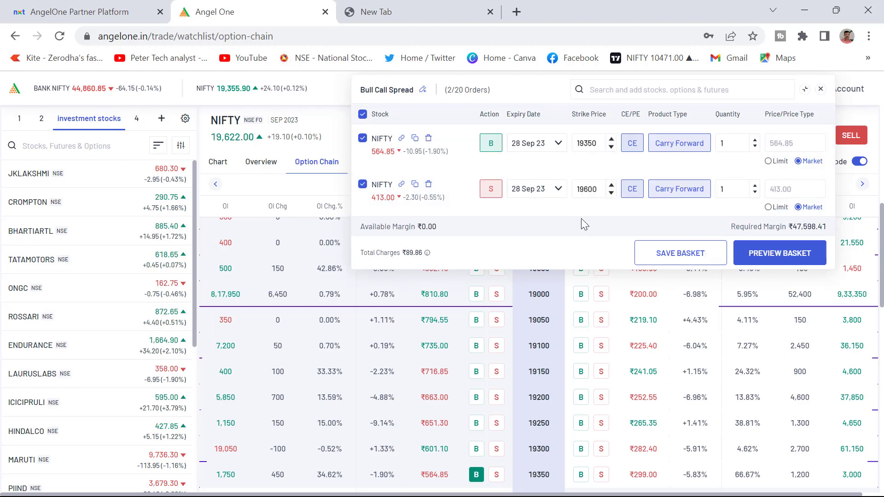
mouse_move(815, 226)
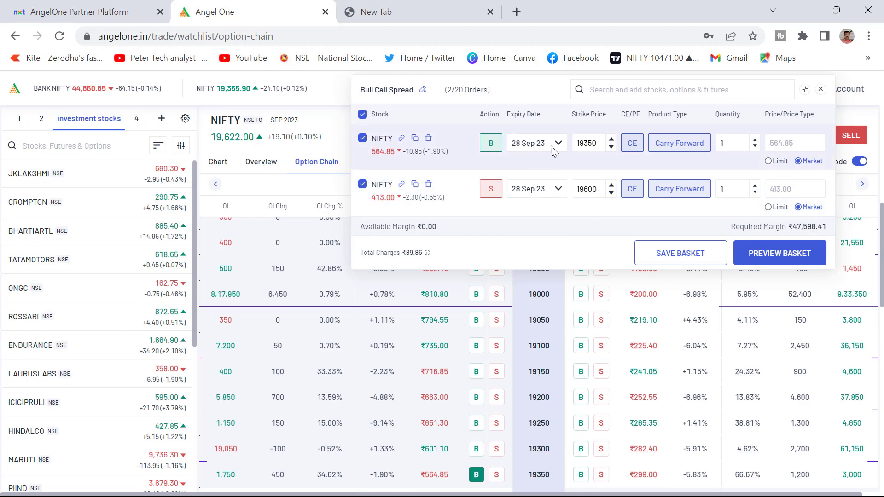
click(534, 143)
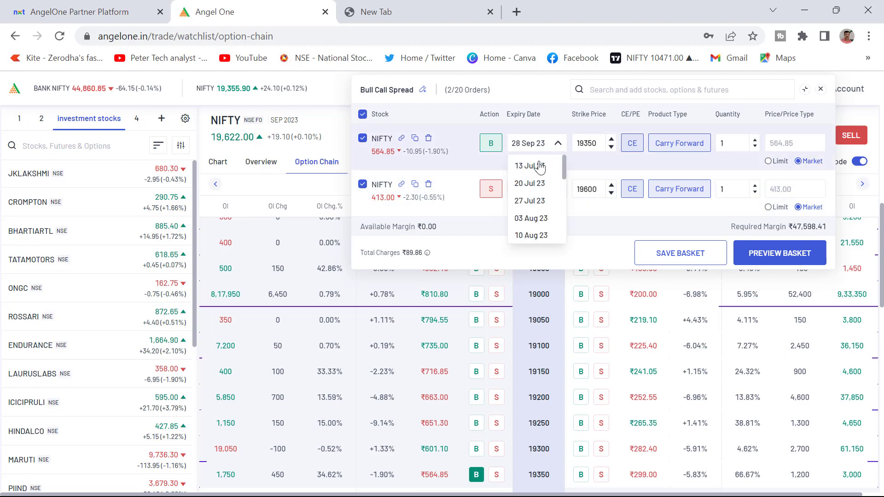
click(528, 165)
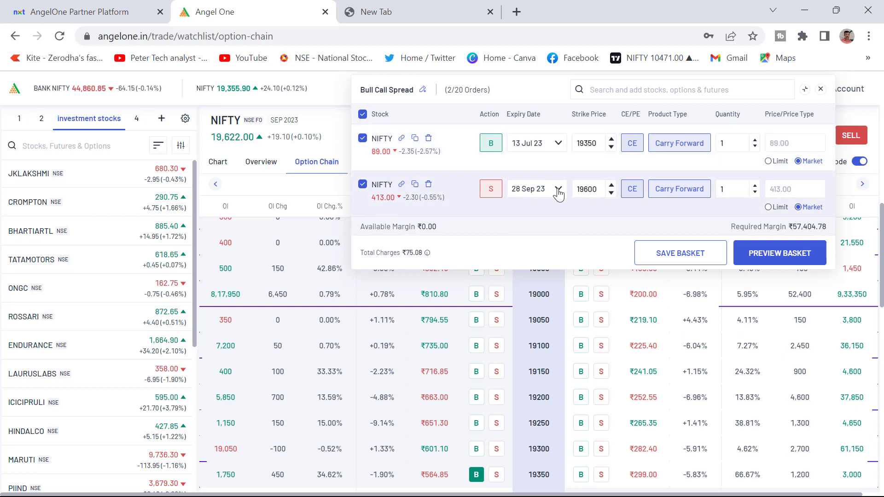
click(534, 189)
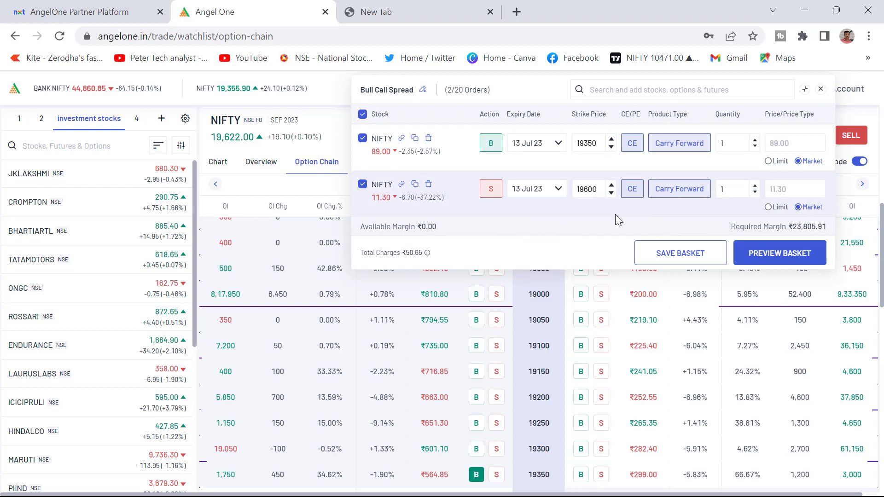
mouse_move(649, 229)
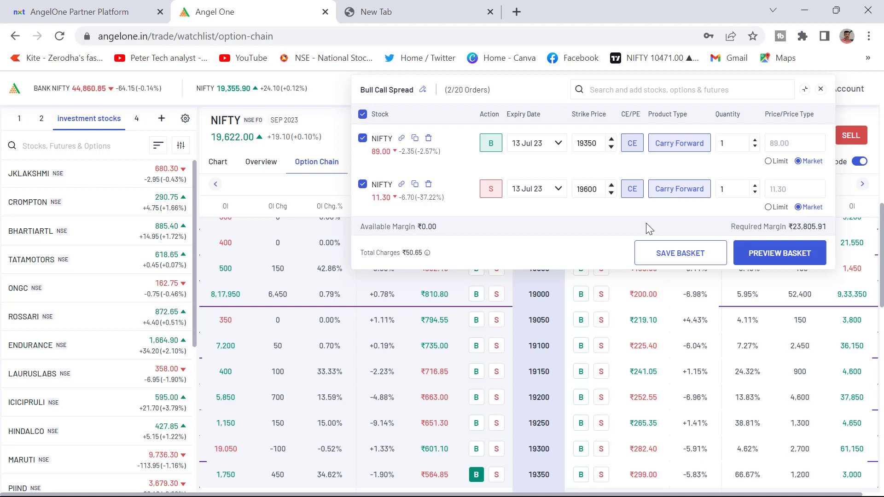
mouse_move(796, 242)
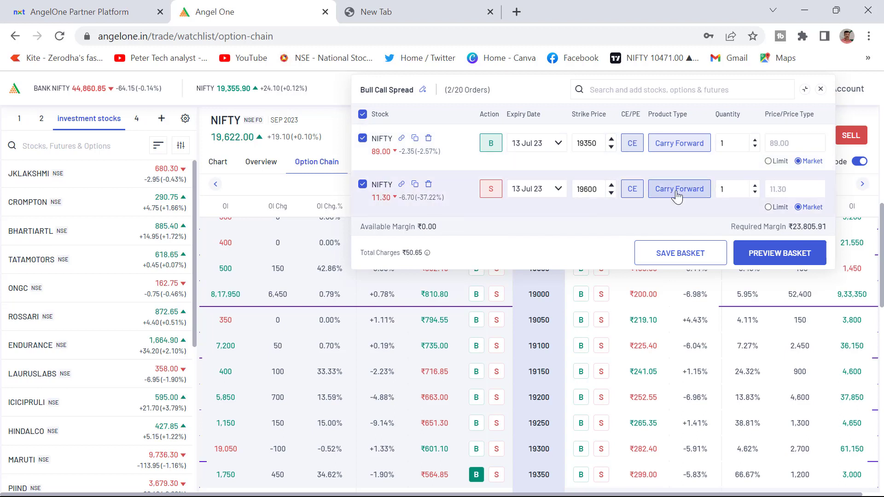
mouse_move(725, 242)
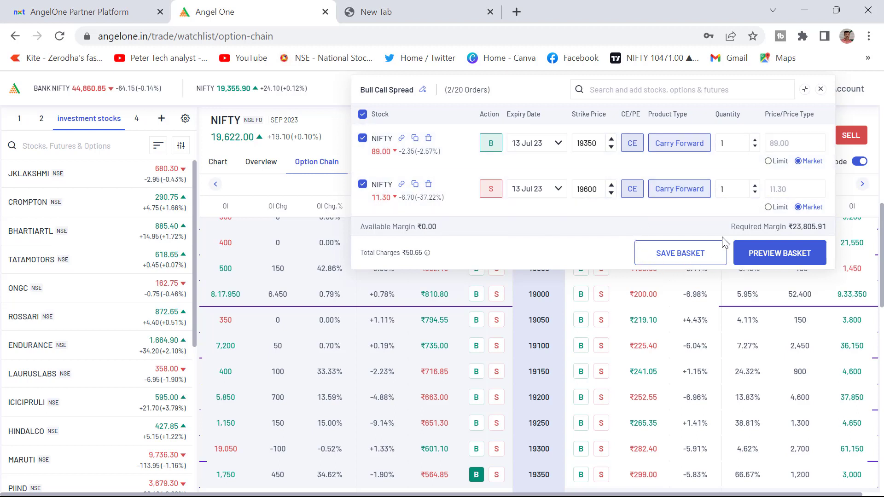
mouse_move(780, 253)
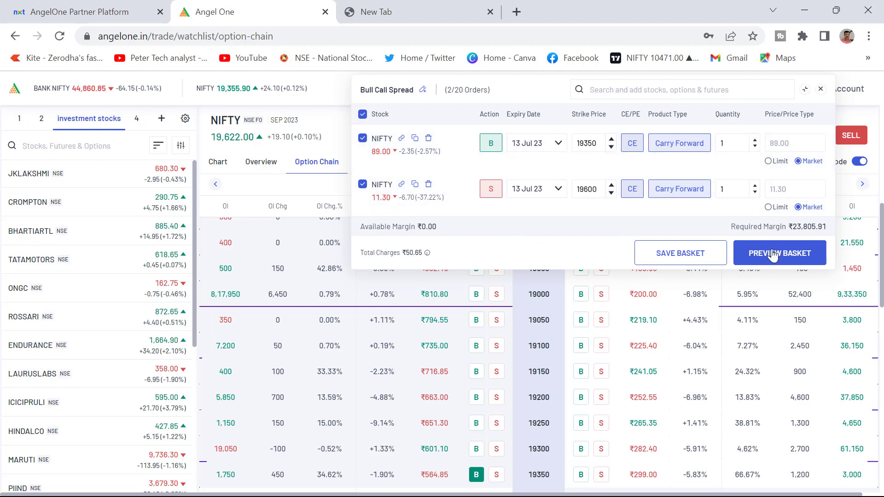
- Save the Bull Call Spread basket and show it beside MY STRATEGY in the Basket Order list
click(780, 253)
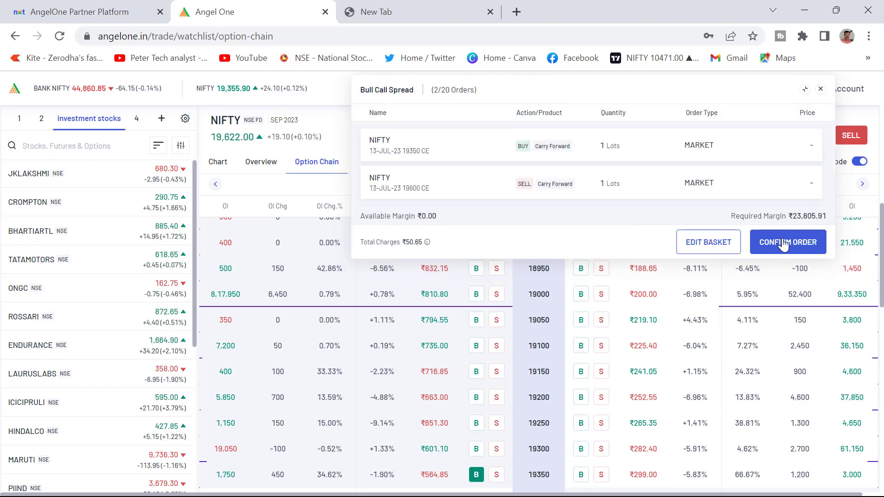
click(707, 243)
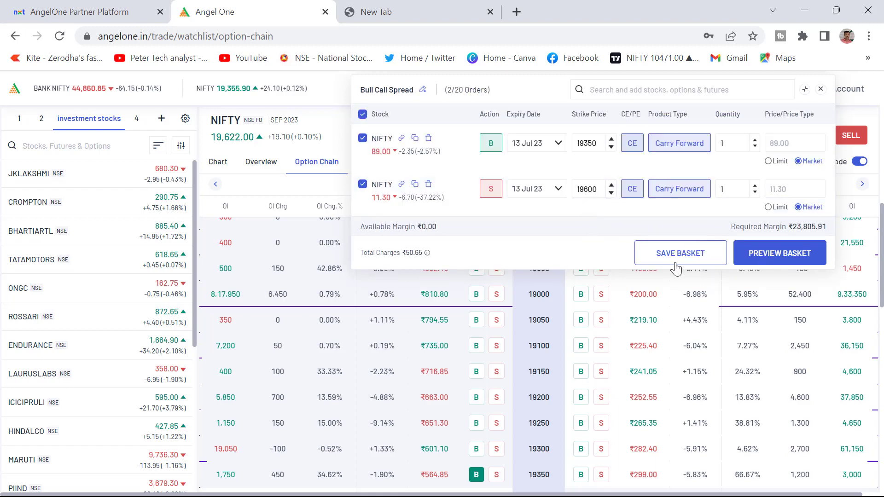
click(820, 89)
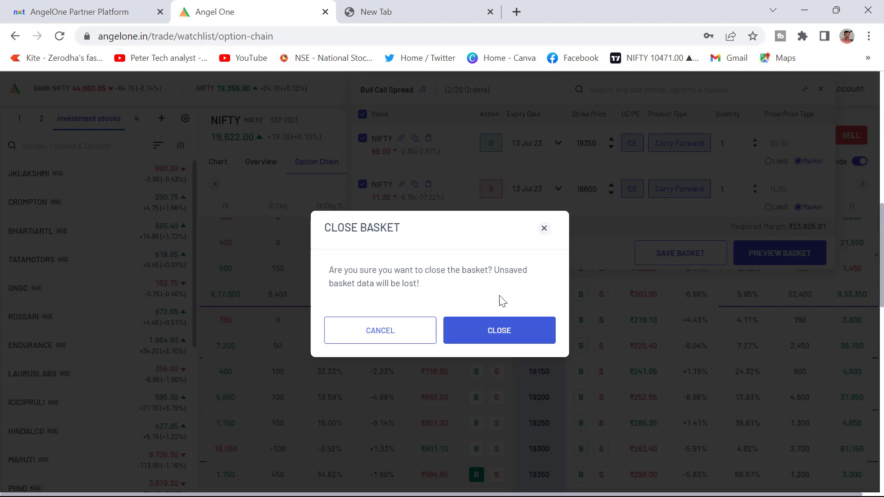
click(498, 330)
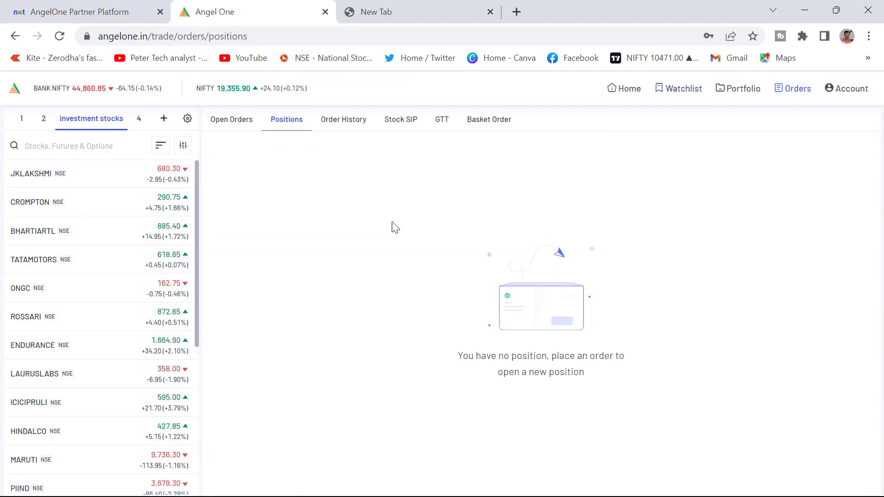
mouse_move(489, 119)
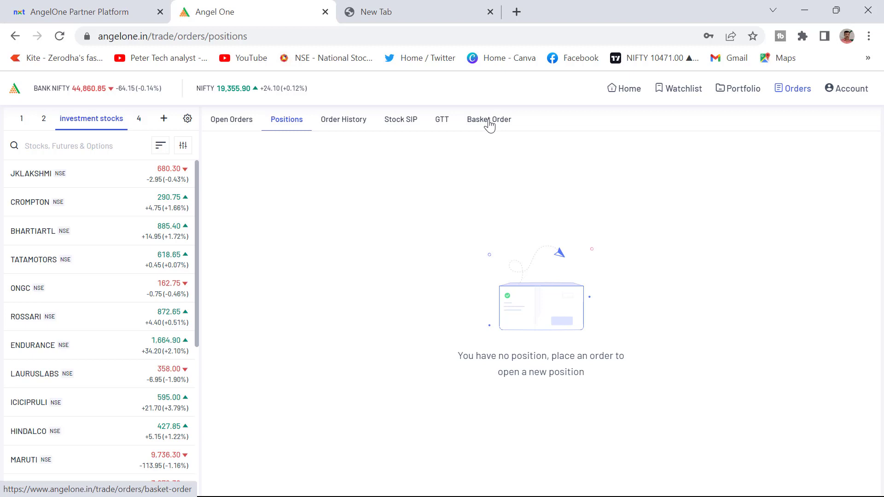
click(488, 119)
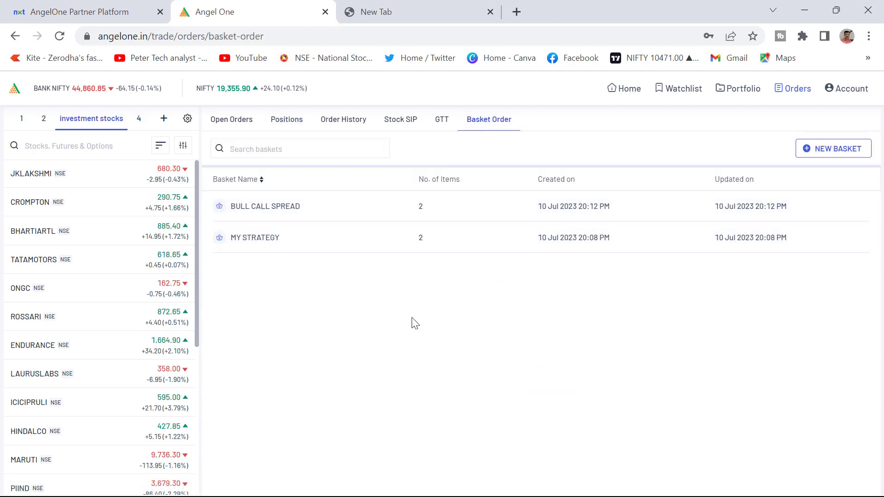
mouse_move(545, 326)
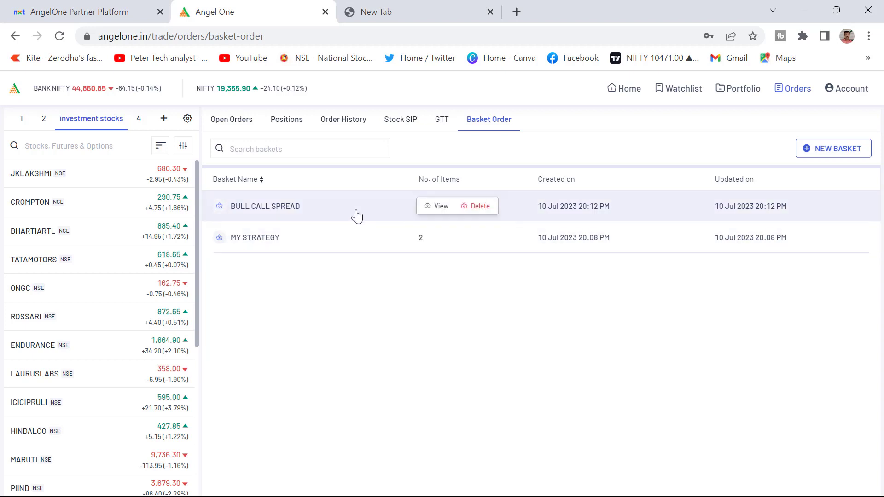
click(440, 206)
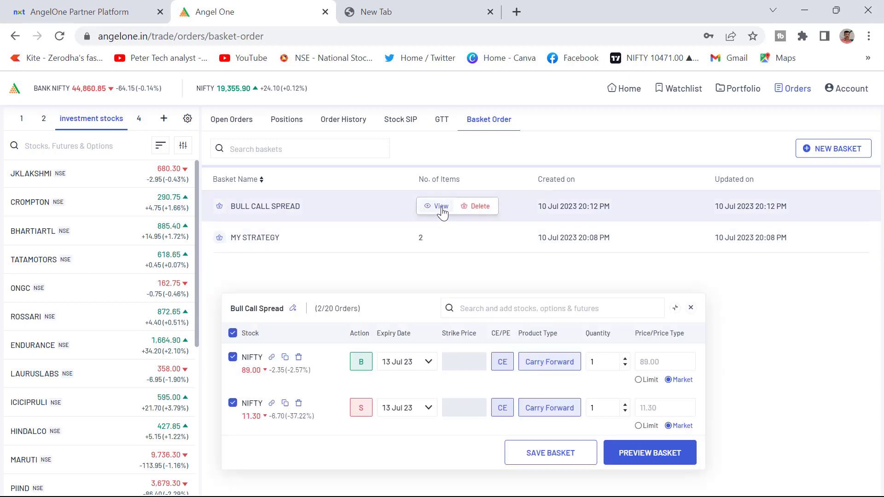
click(441, 205)
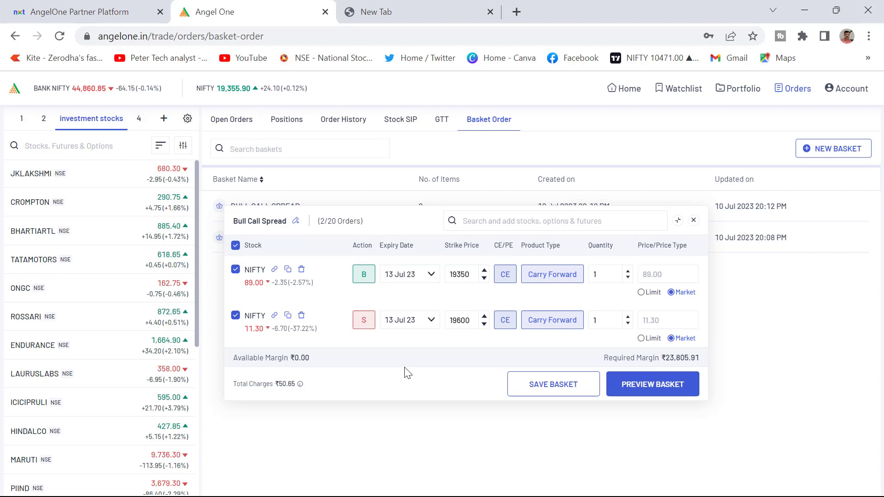
click(693, 220)
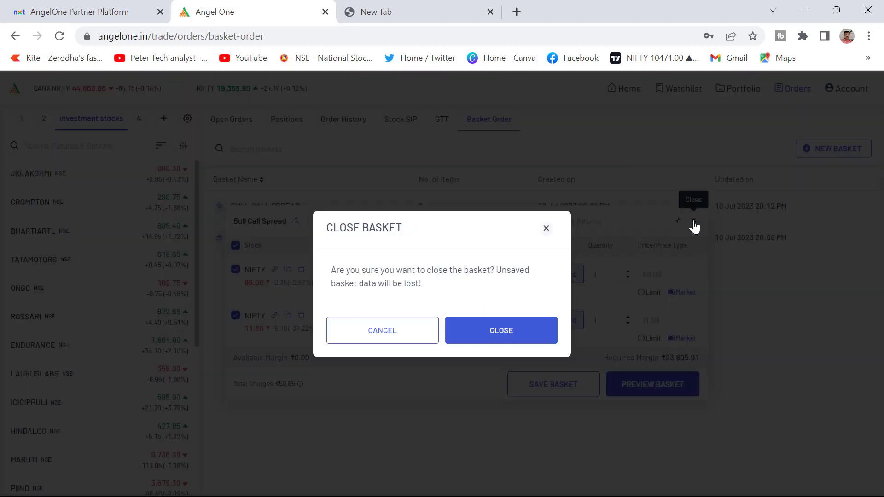
click(500, 330)
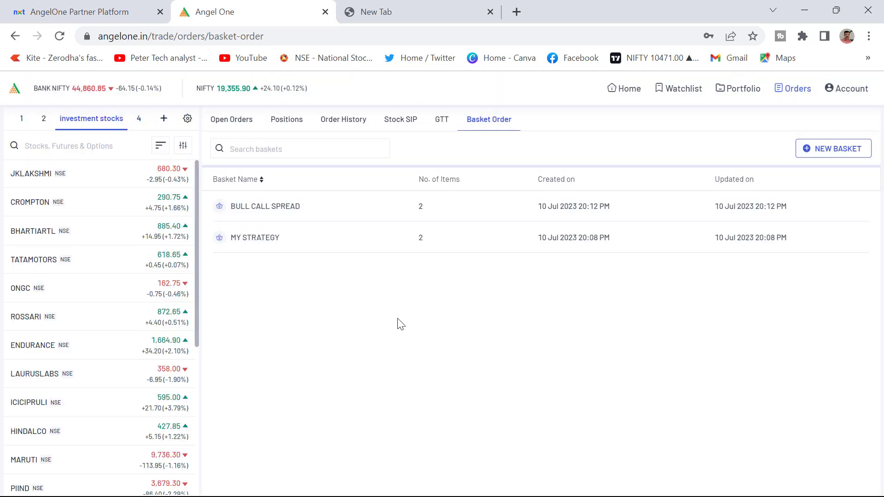
mouse_move(376, 337)
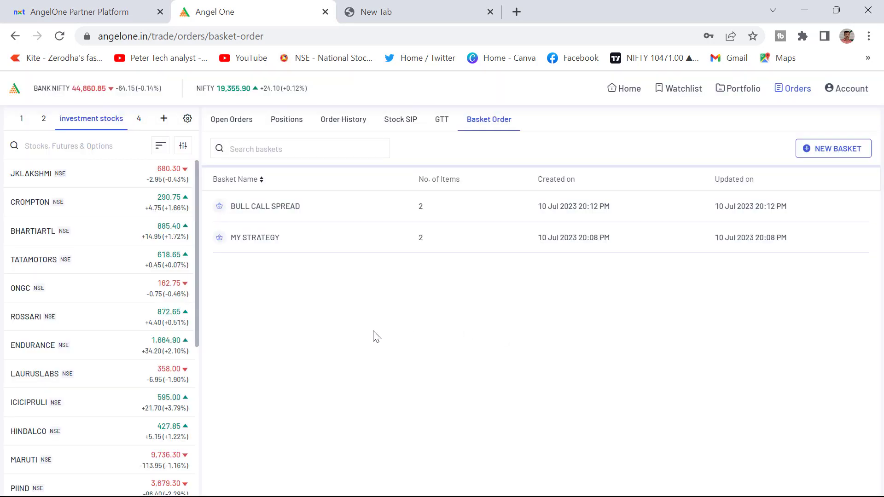